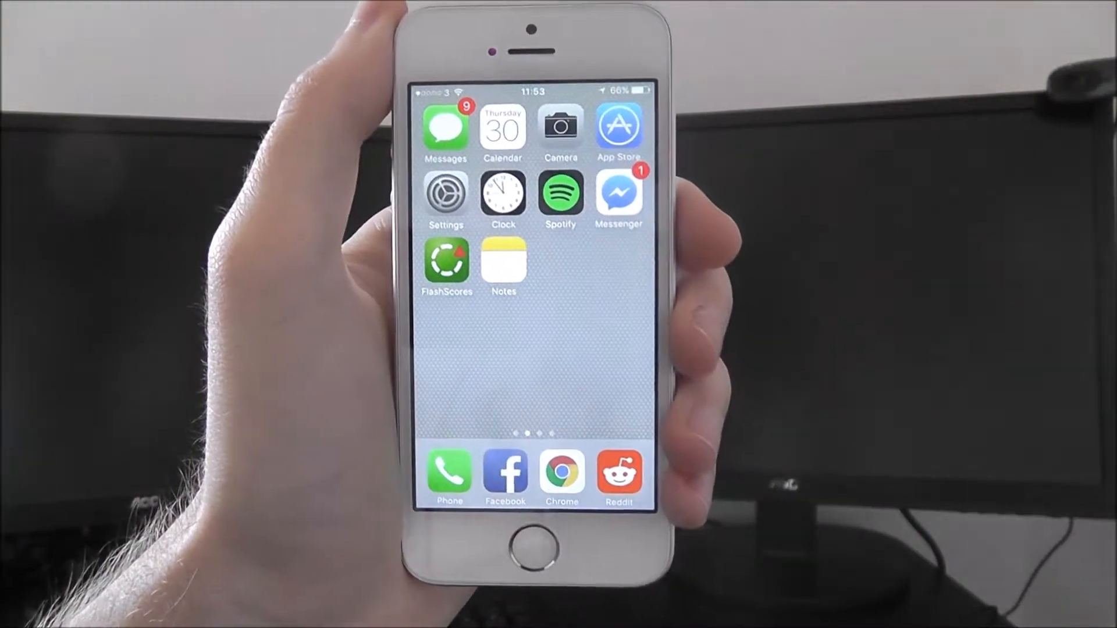
Open Settings from the home screen and go to the General section.
click(446, 194)
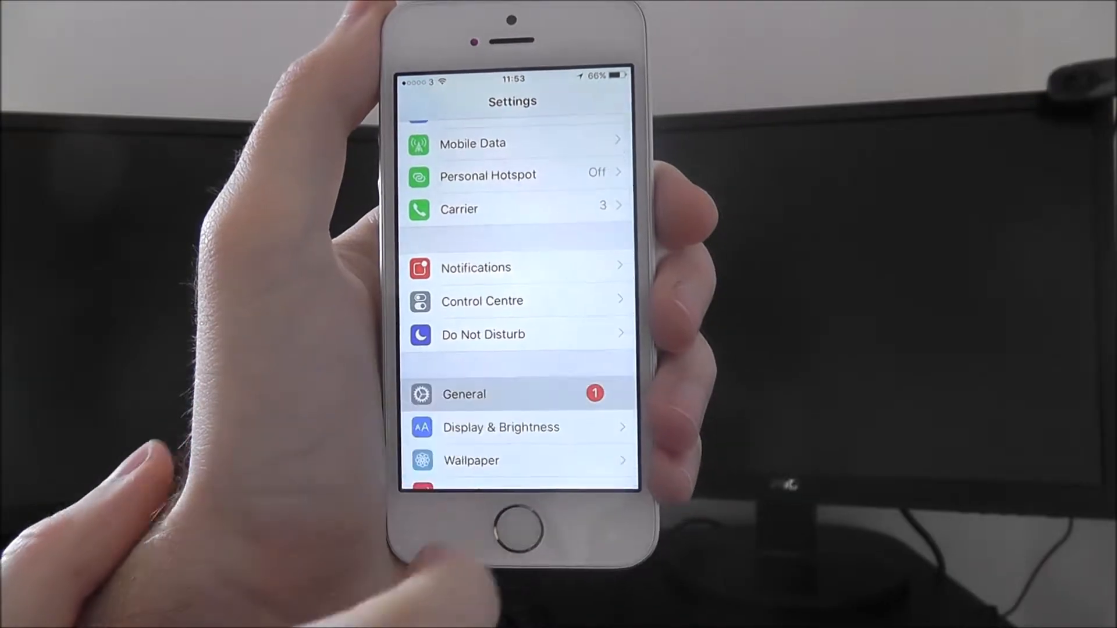
click(464, 394)
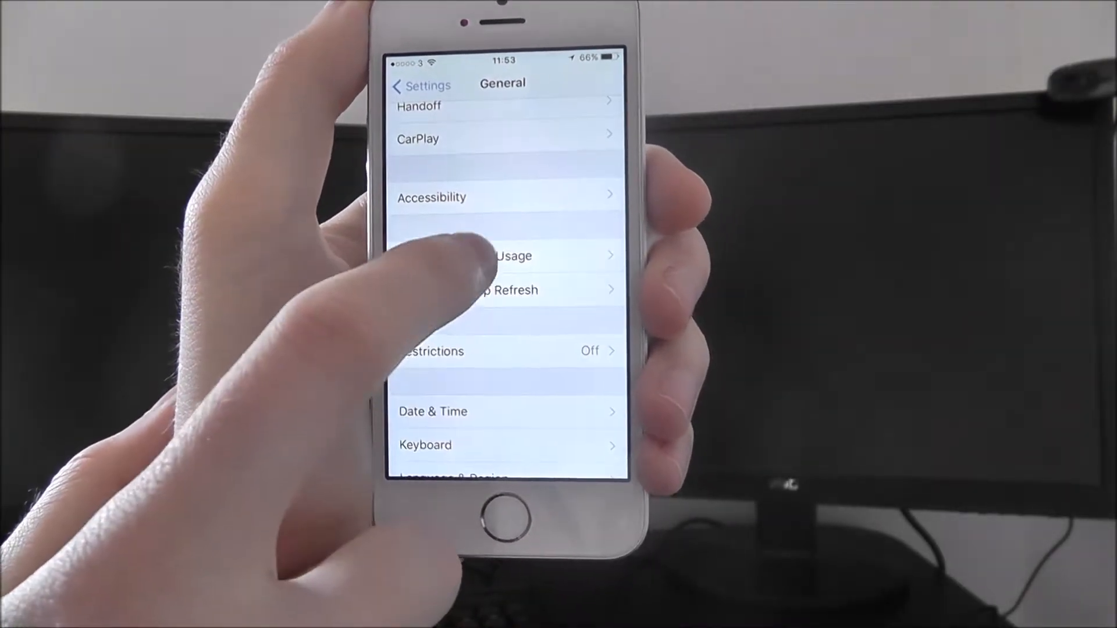
Open the storage list showing 10.01 GB used and 2.22 GB available.
click(498, 256)
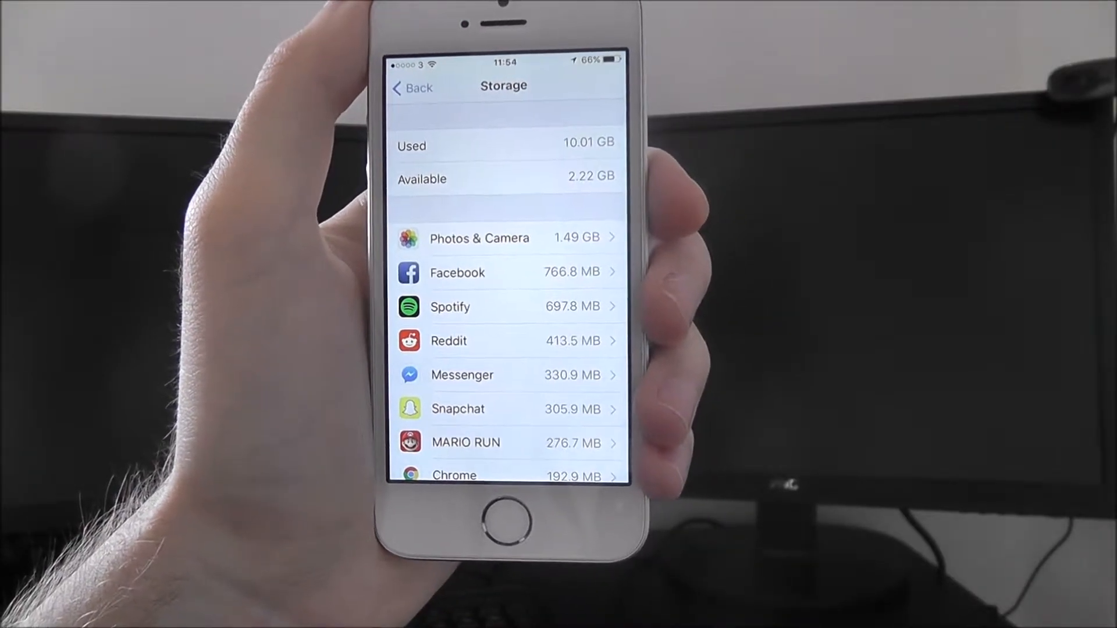
scroll(down, 3)
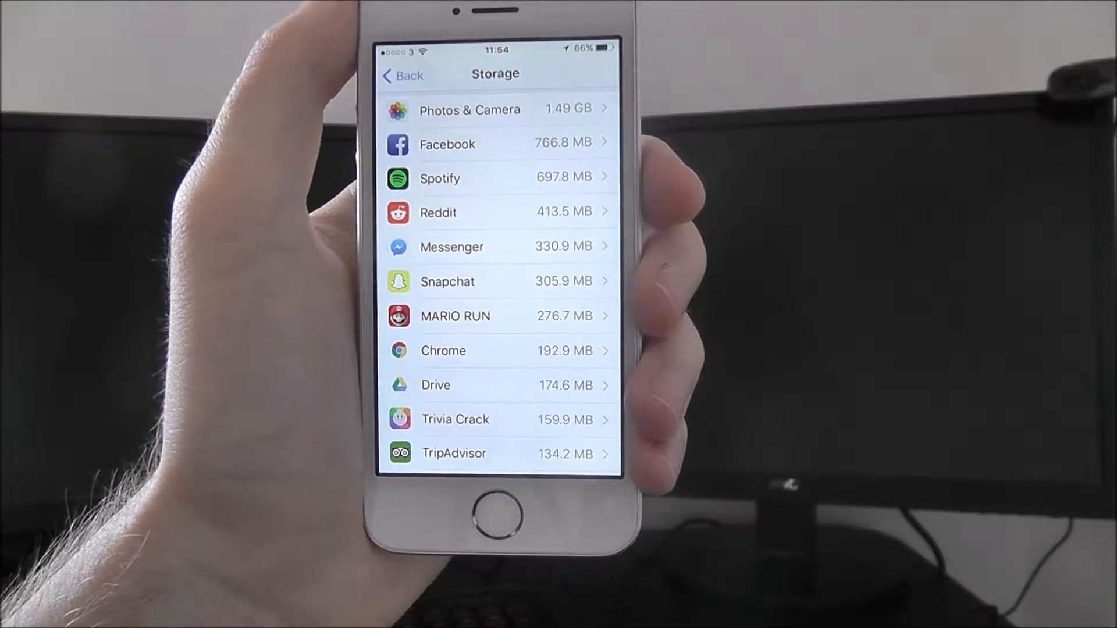
scroll(down, 3)
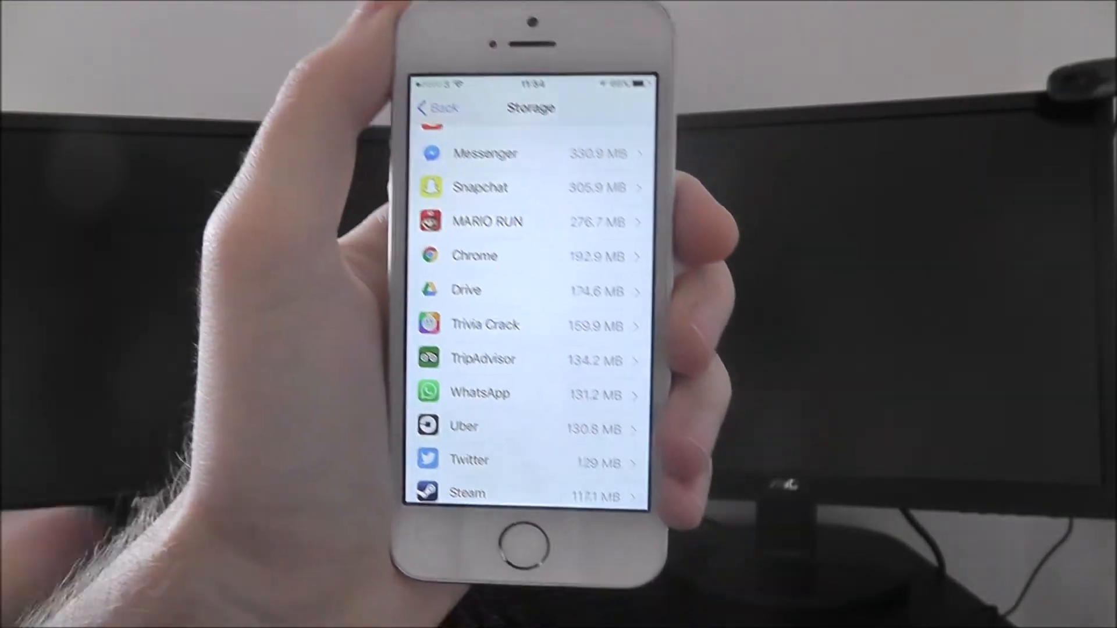
scroll(down, 3)
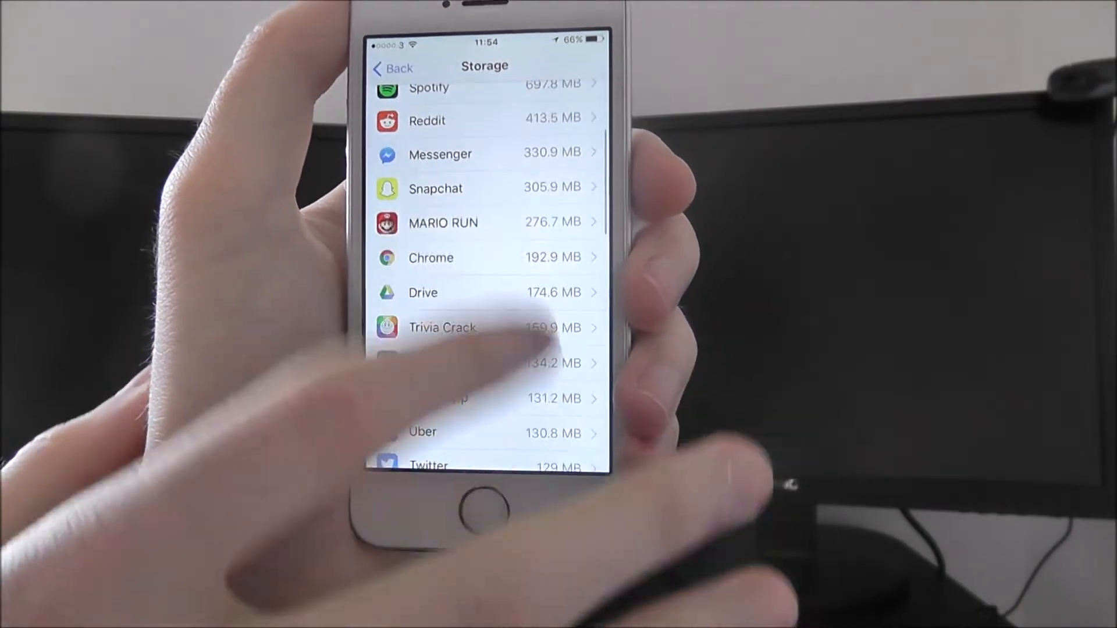
scroll(down, 3)
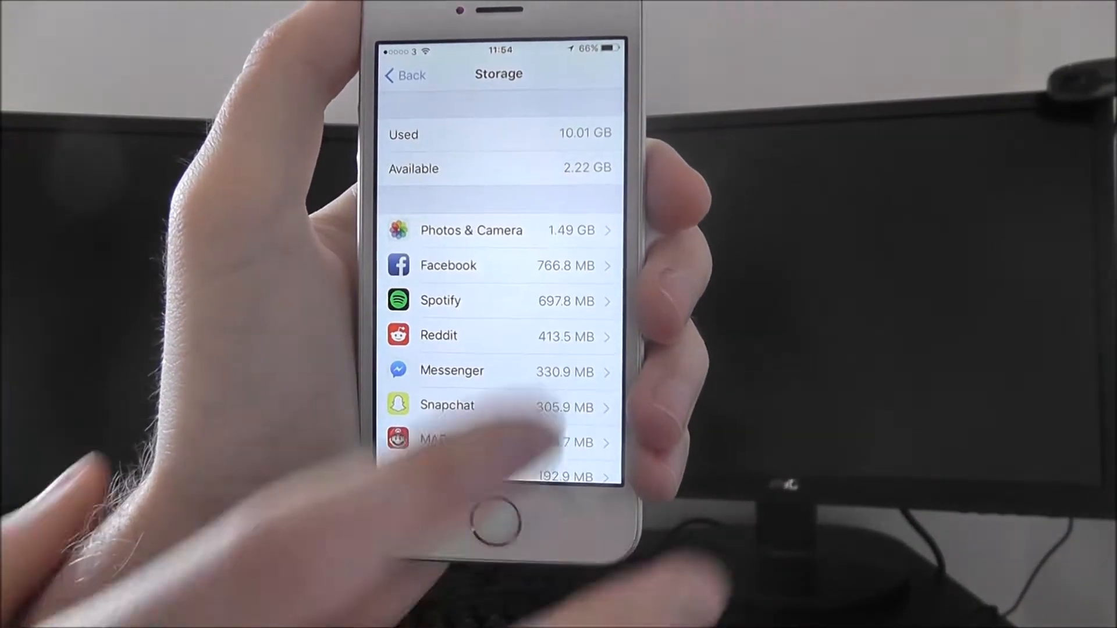
click(471, 231)
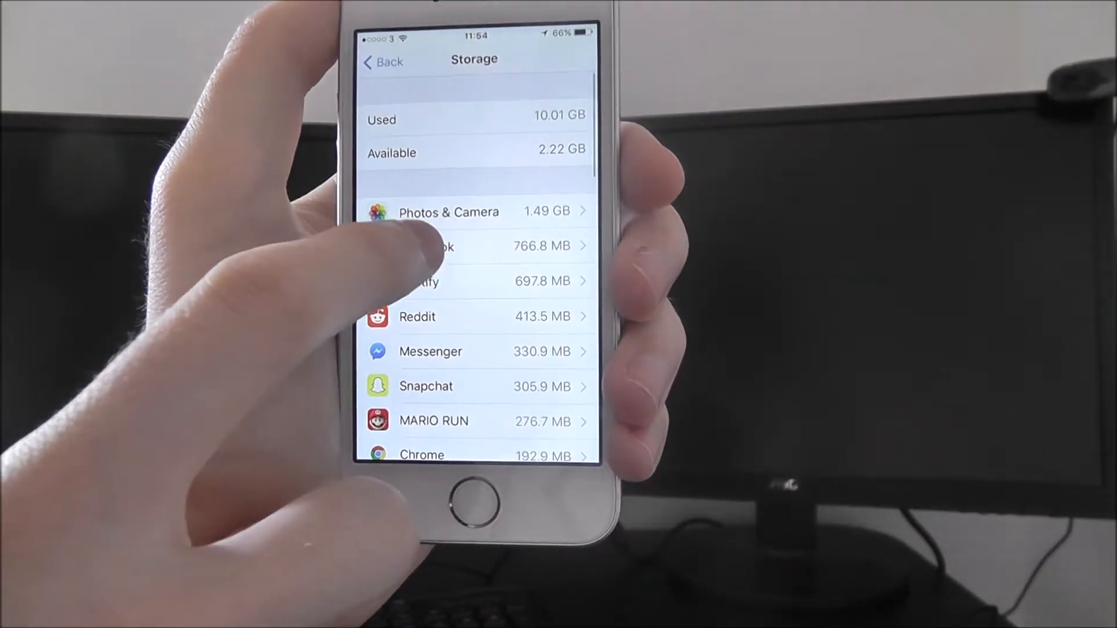
Delete the MARIO RUN app and its data from its storage details page.
click(428, 246)
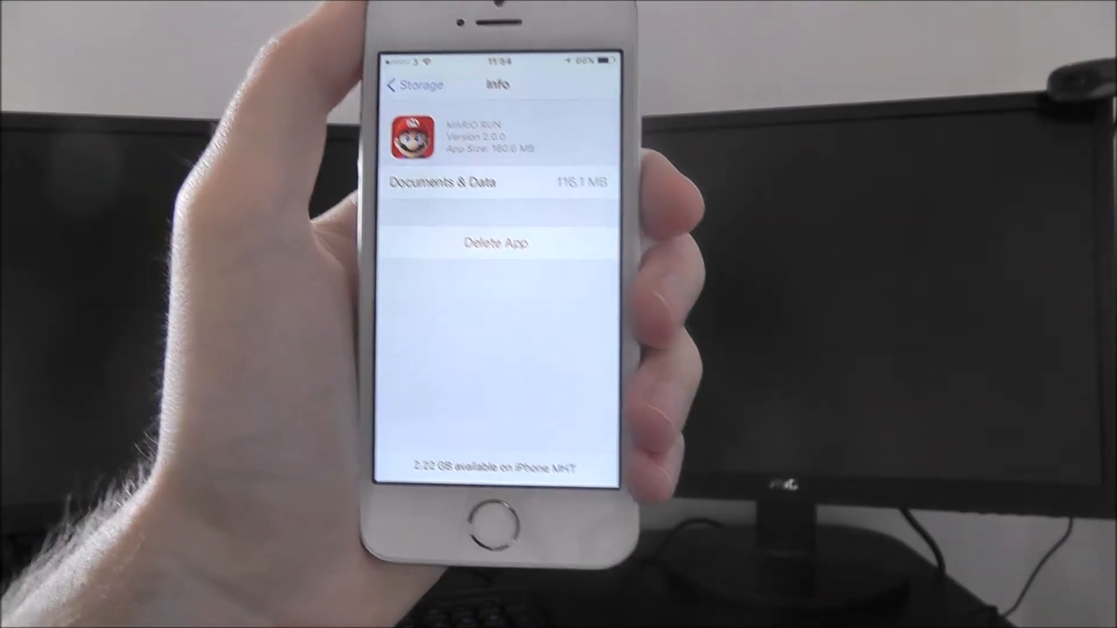
click(496, 242)
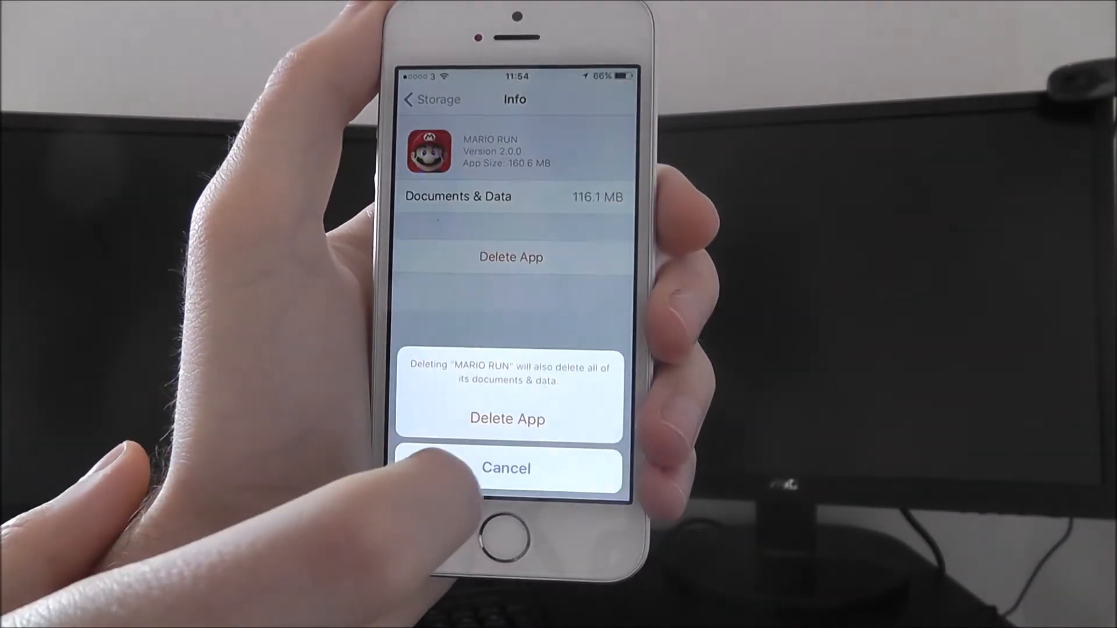
click(507, 467)
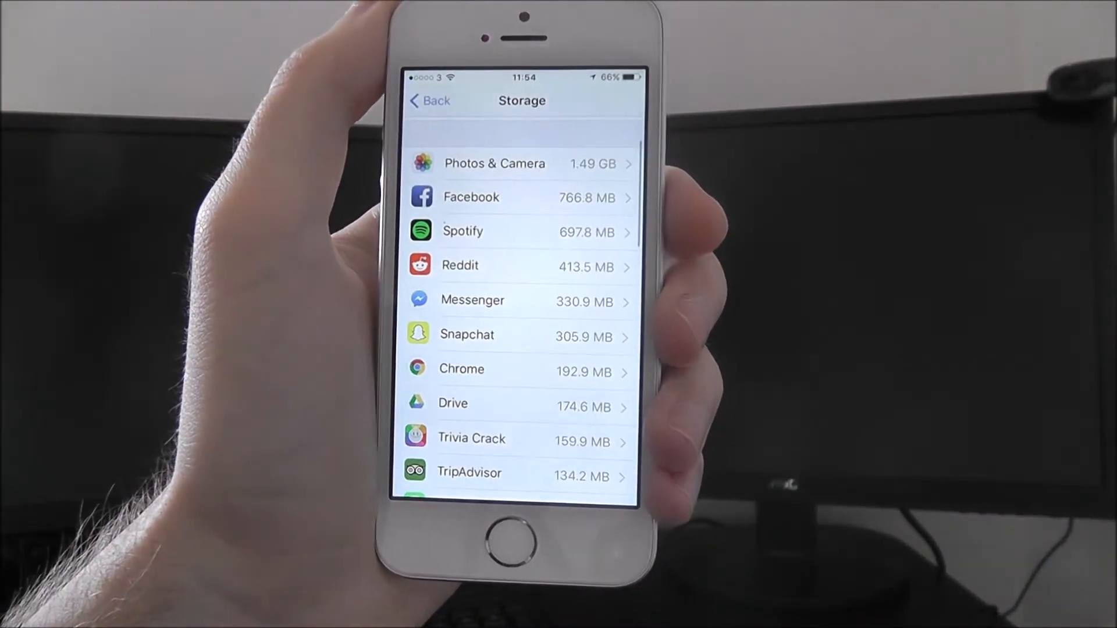